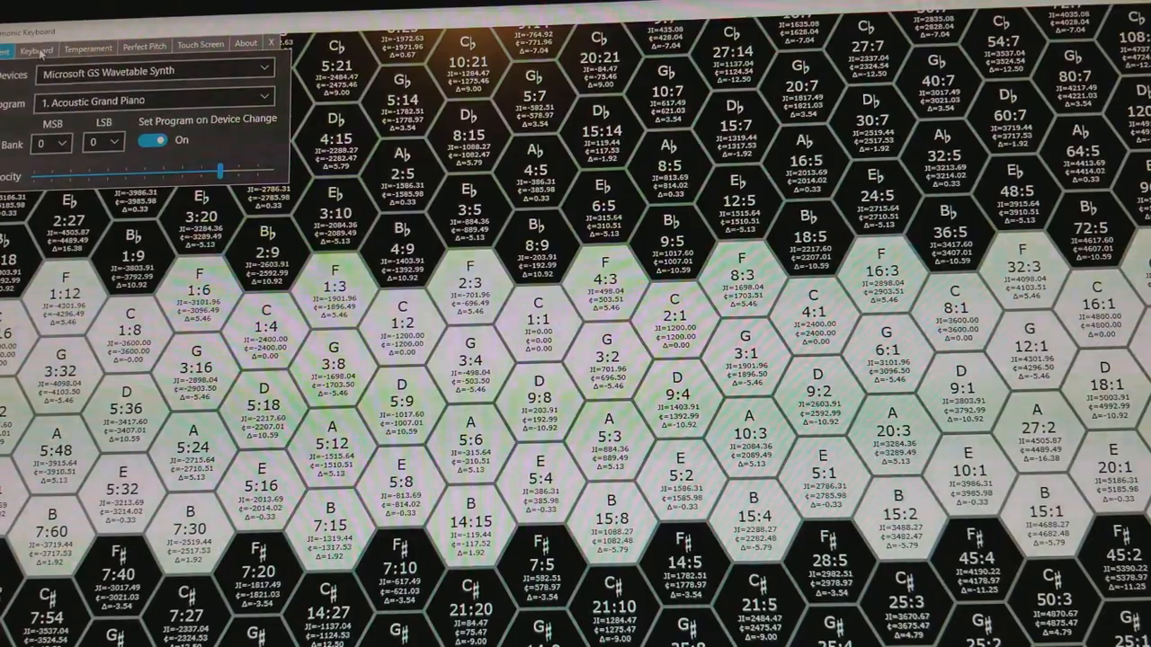
# - Switch the keyboard to the Wilson layout and show its editing options
pyautogui.click(45, 48)
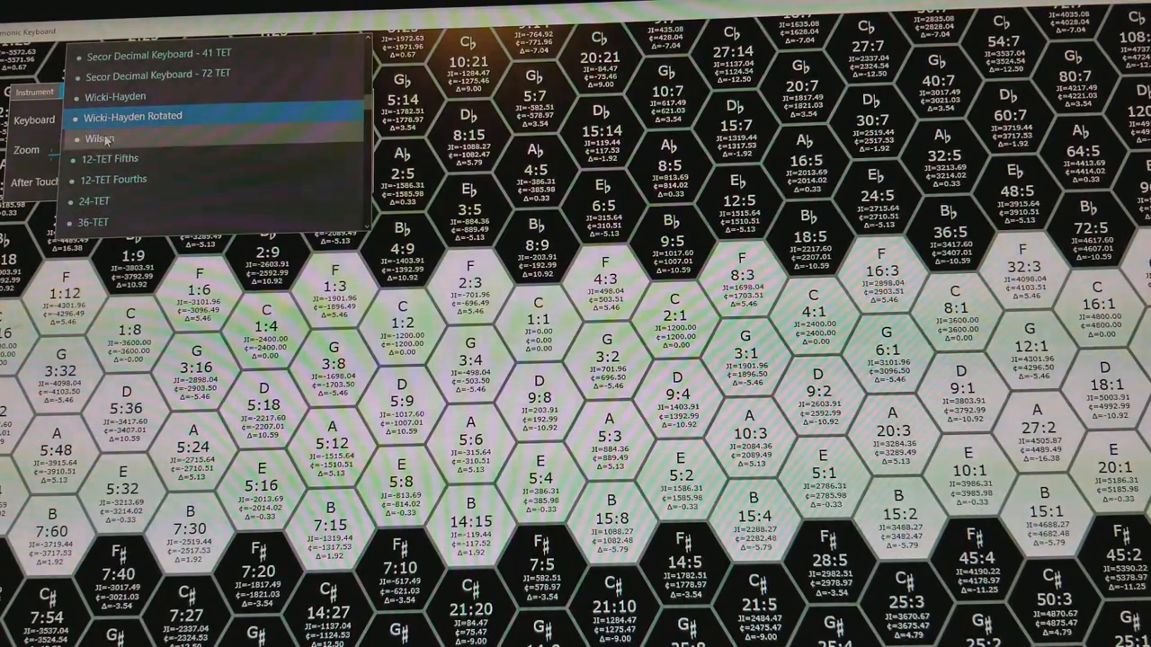
pyautogui.click(99, 139)
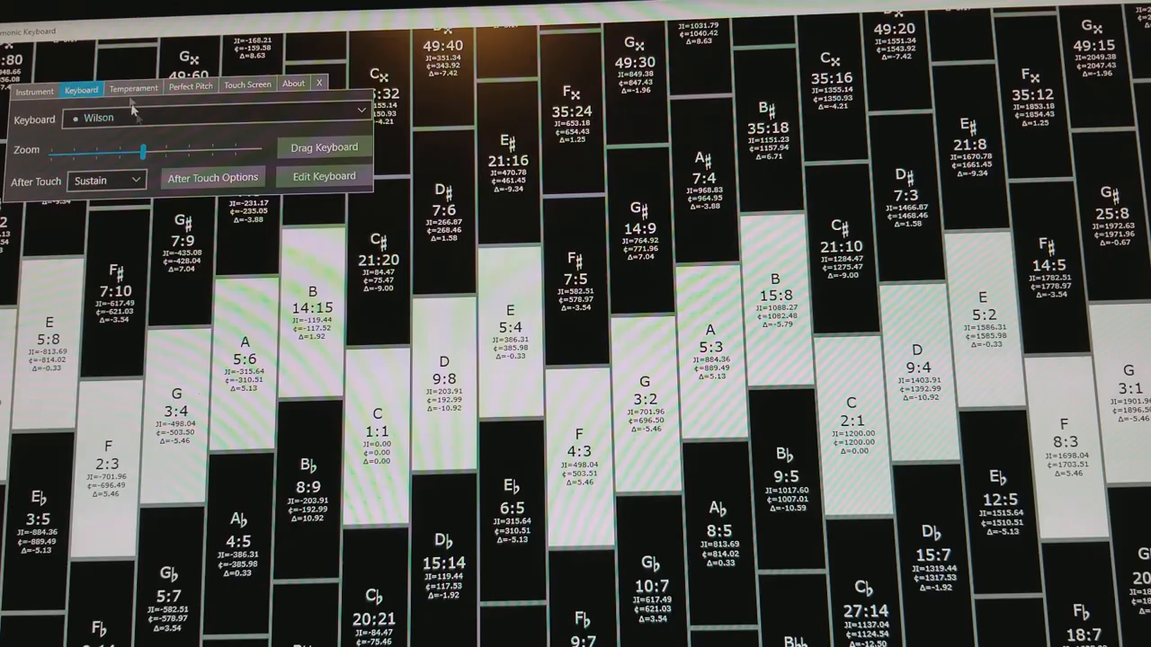
pyautogui.click(324, 176)
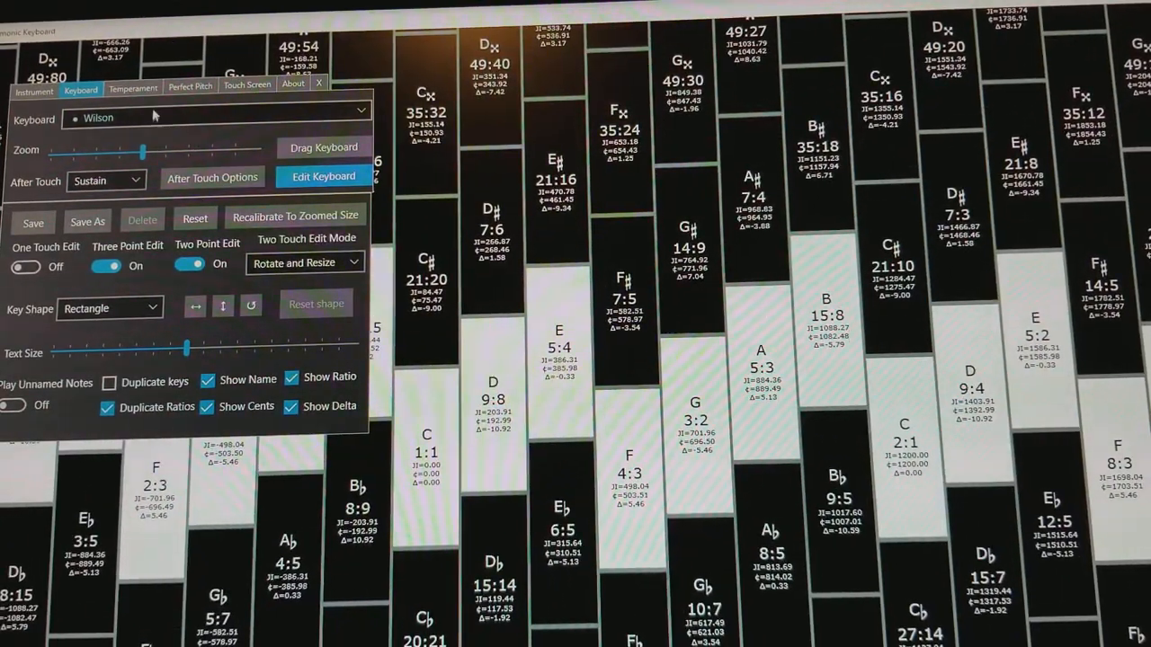
# - Set the temperament to Porcupine (22-TET) and return to keyboard editing
pyautogui.click(133, 86)
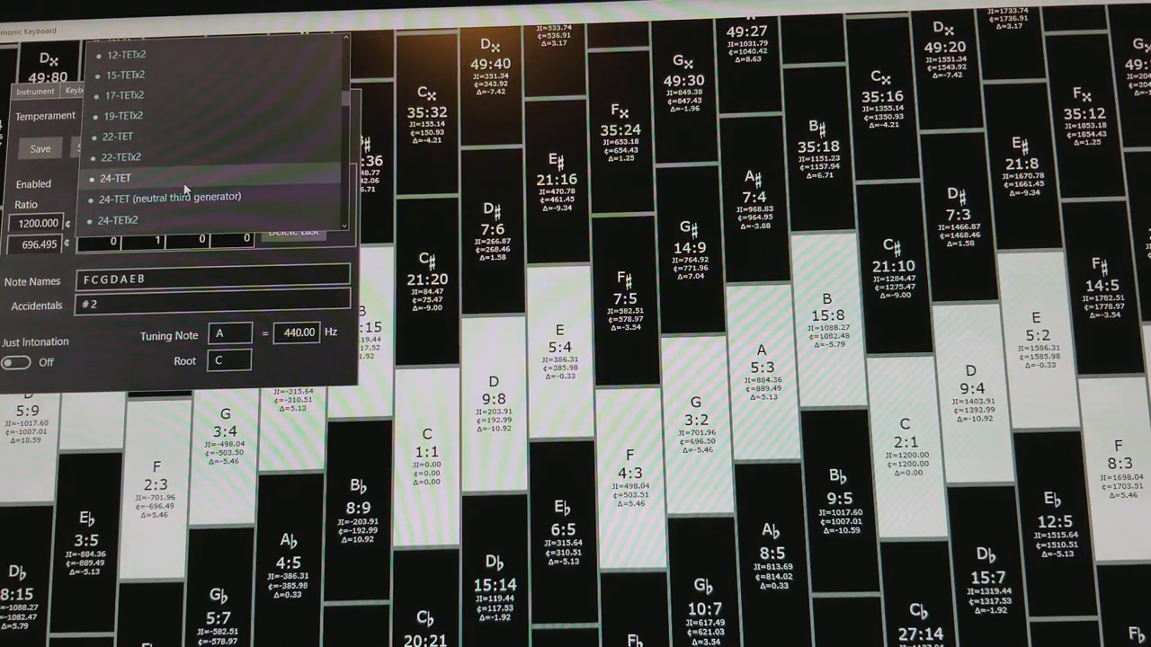
pyautogui.scroll(-3)
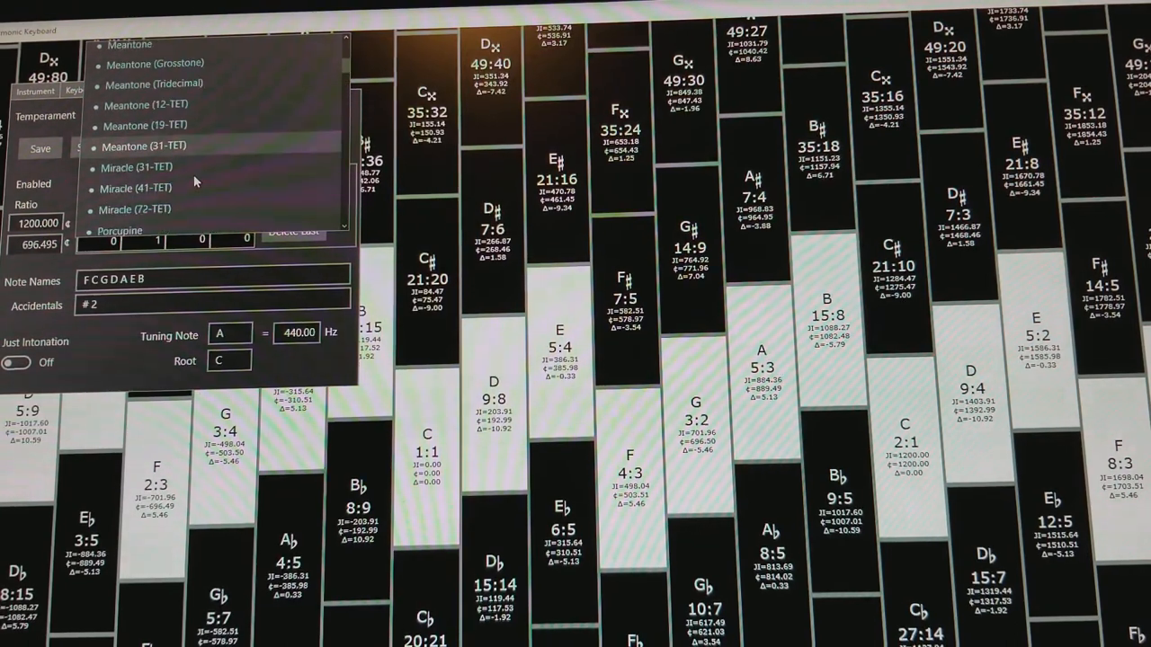
pyautogui.click(119, 231)
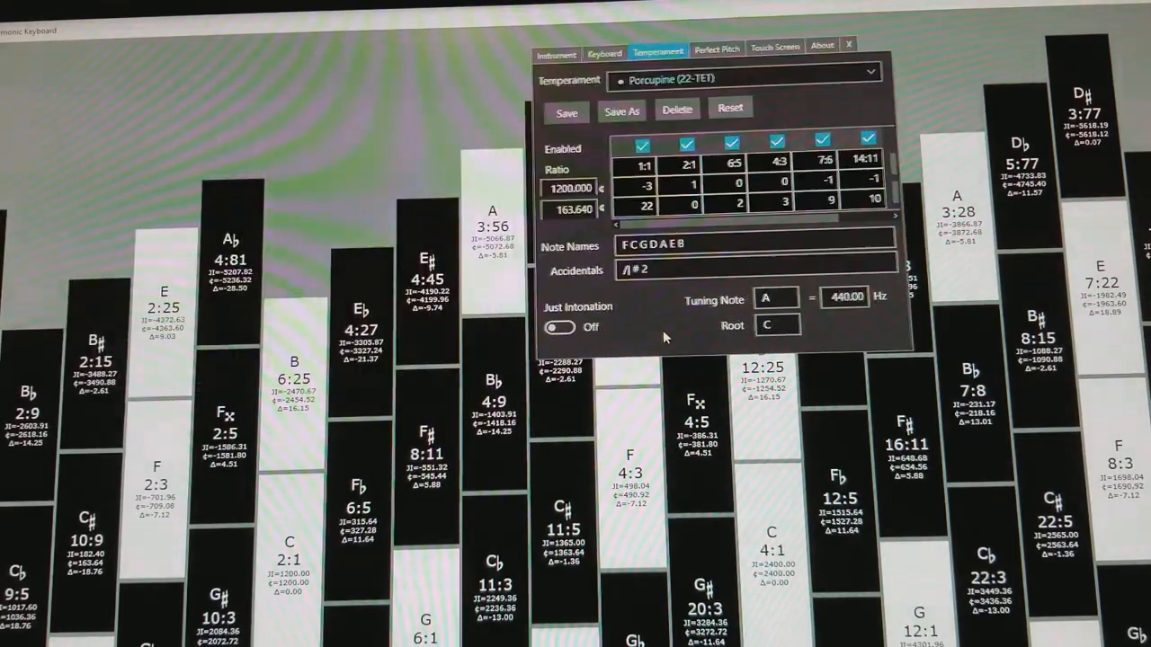
pyautogui.click(609, 53)
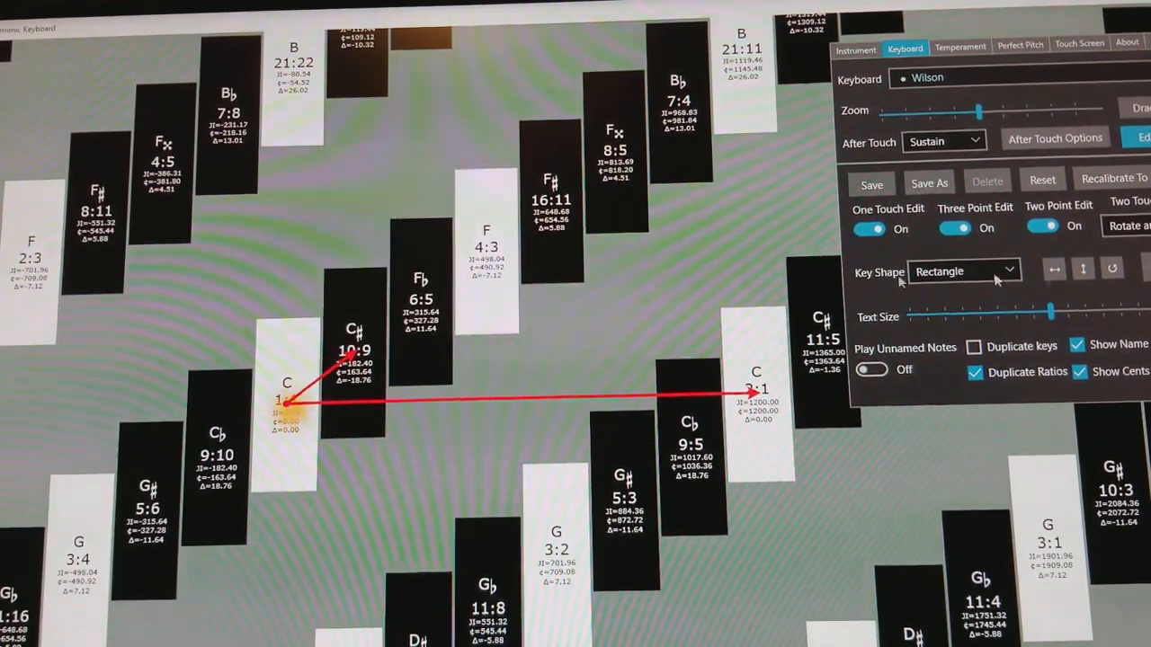
# - Toggle Duplicate keys on, then off again to hide the repeated keys
pyautogui.click(976, 346)
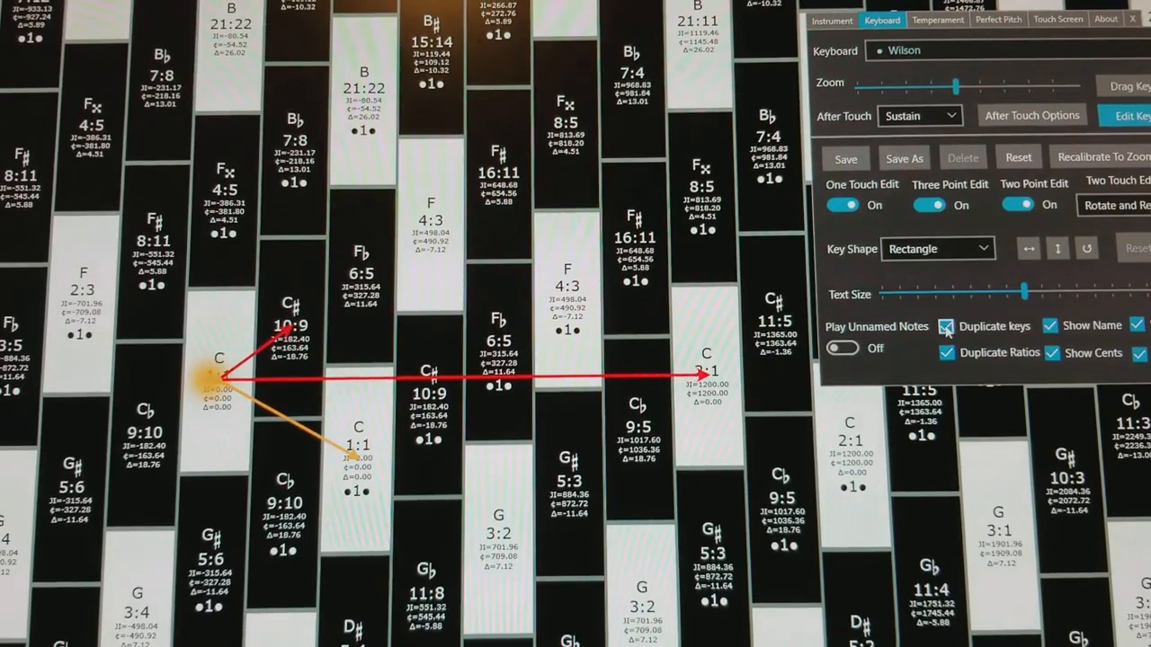
pyautogui.click(945, 327)
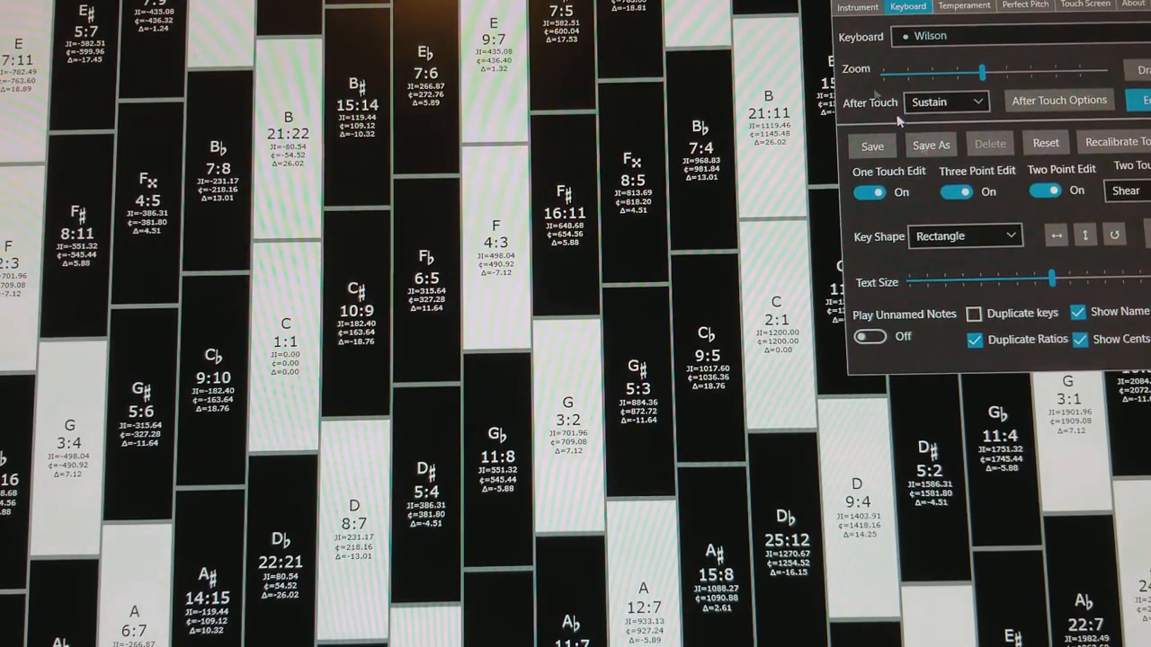
# - Open the Key Shape dropdown showing Voronoi cell, rectangle and custom
pyautogui.click(965, 236)
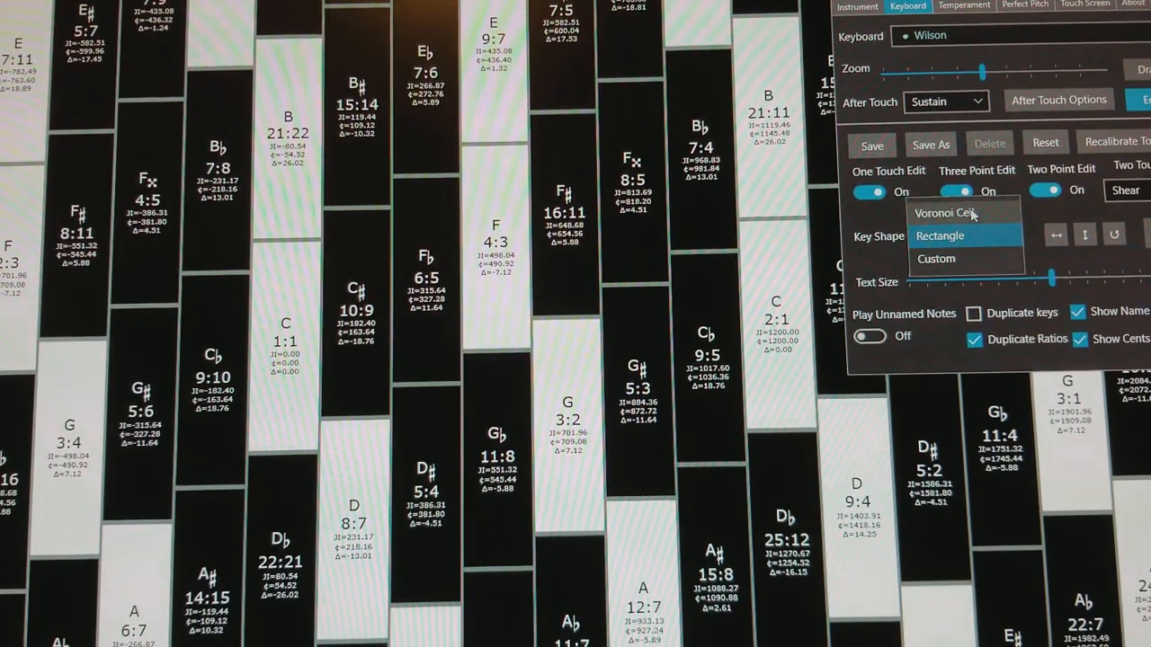
# - Make the keys Voronoi cells and turn off Two Point Edit
pyautogui.click(954, 213)
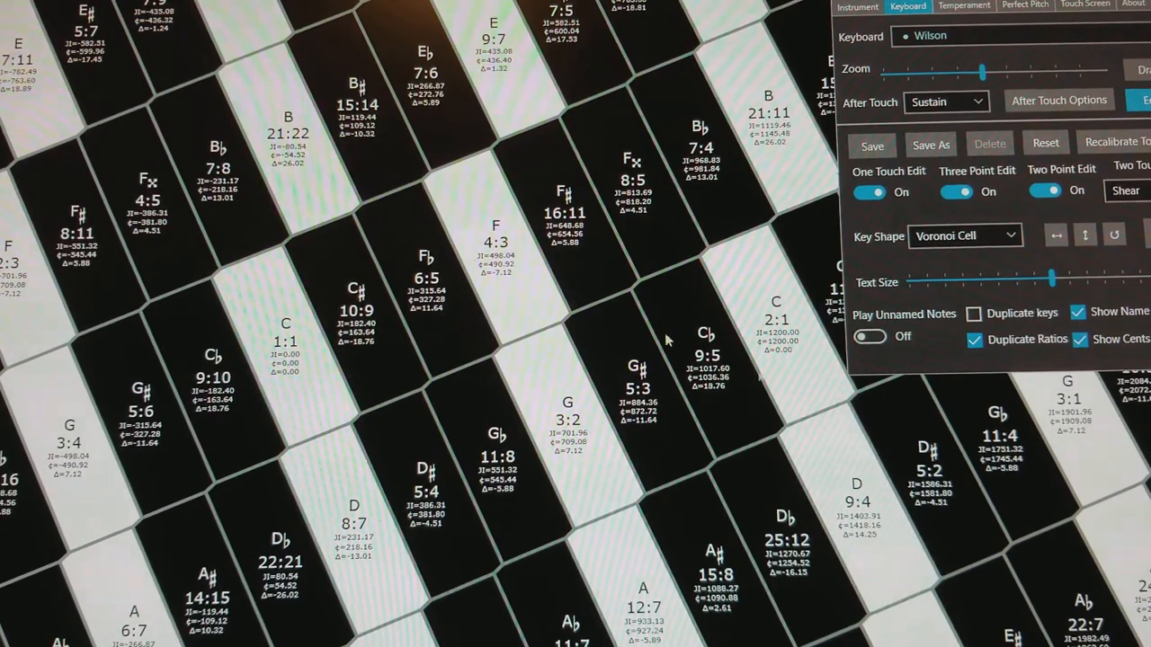
pyautogui.moveTo(780, 380)
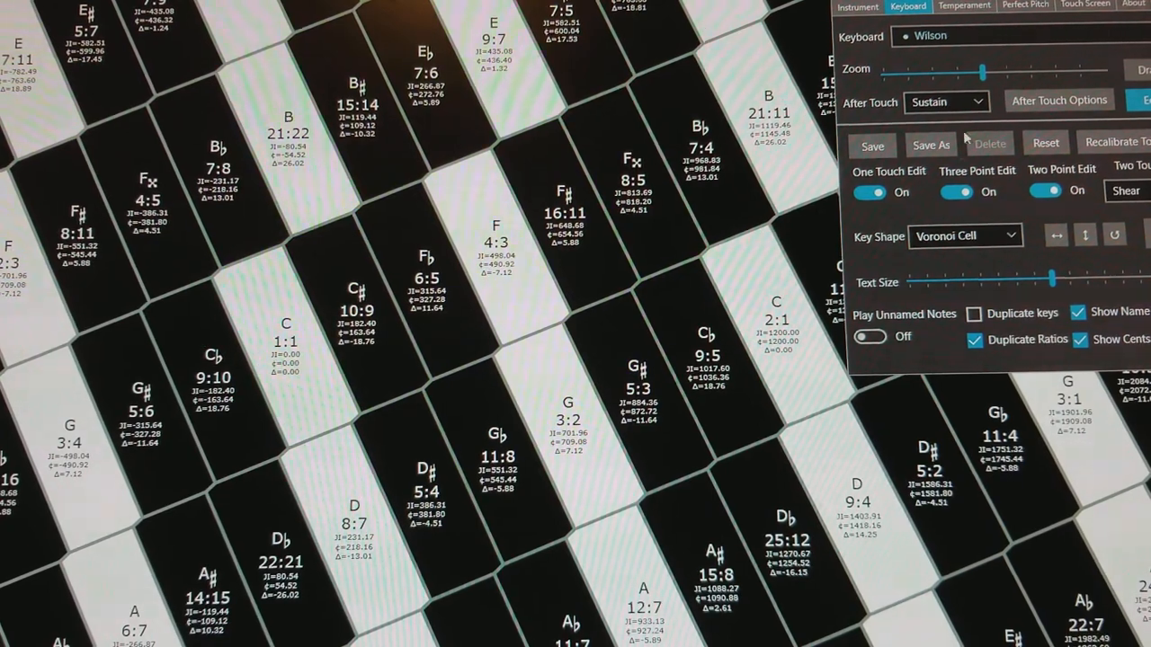
pyautogui.click(1051, 193)
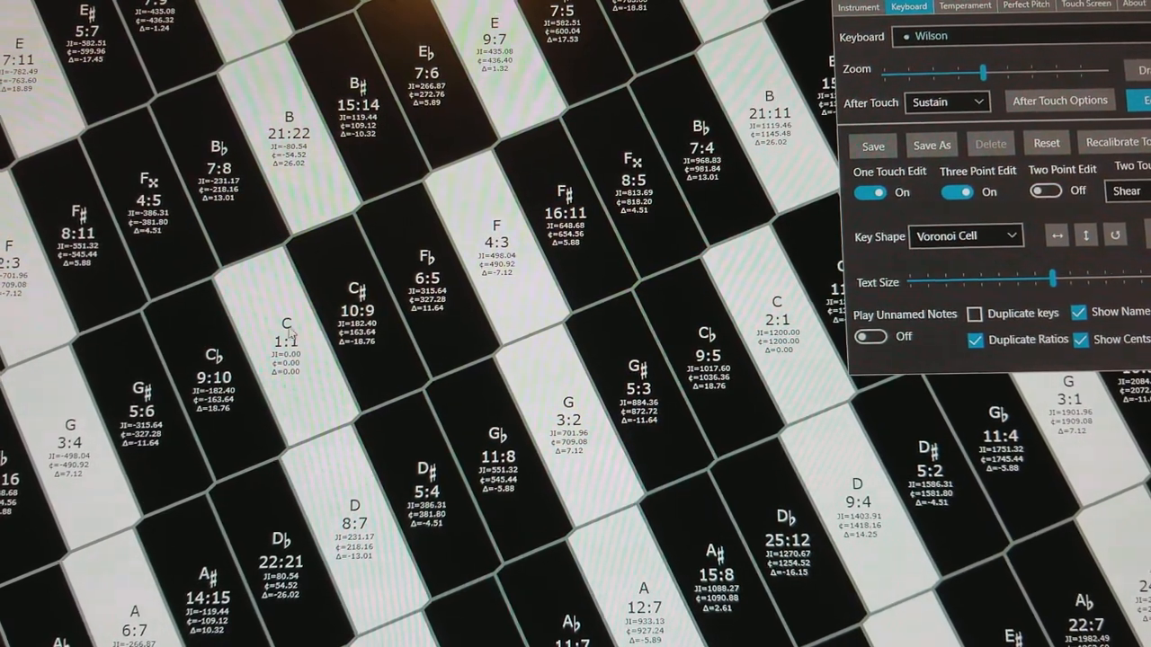
# - Drag the lattice into hexagonal cells, then disable Three Point Edit and re-enable Two Point Edit
pyautogui.moveTo(288, 346); pyautogui.dragTo(773, 324)
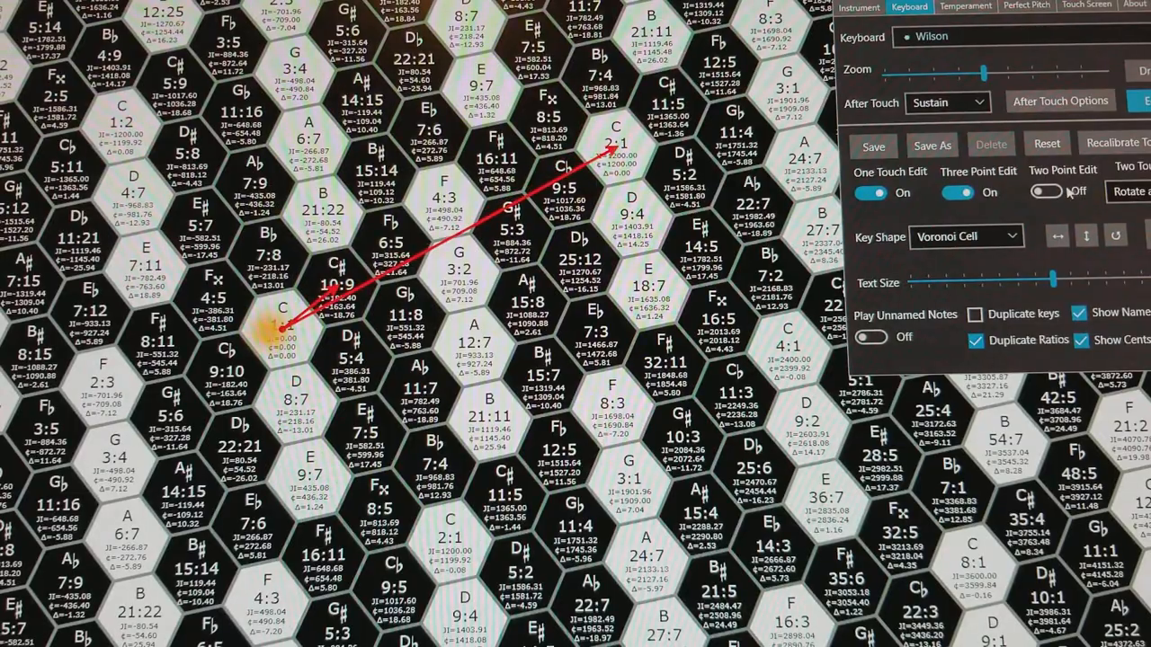
pyautogui.click(963, 192)
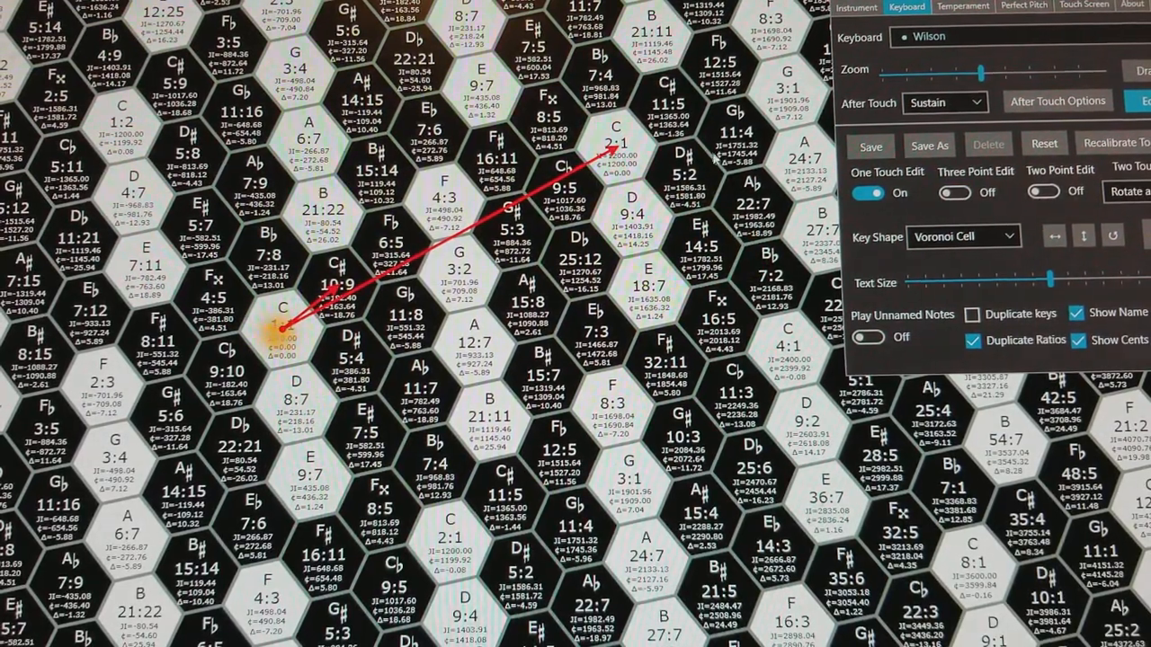
pyautogui.click(1045, 192)
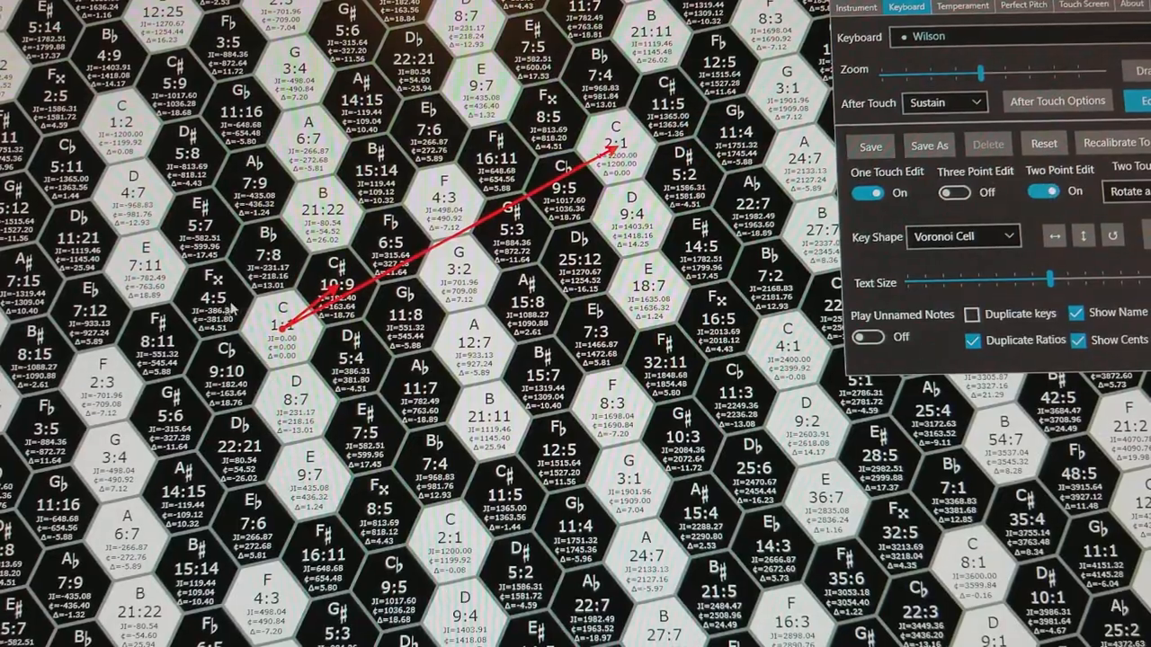